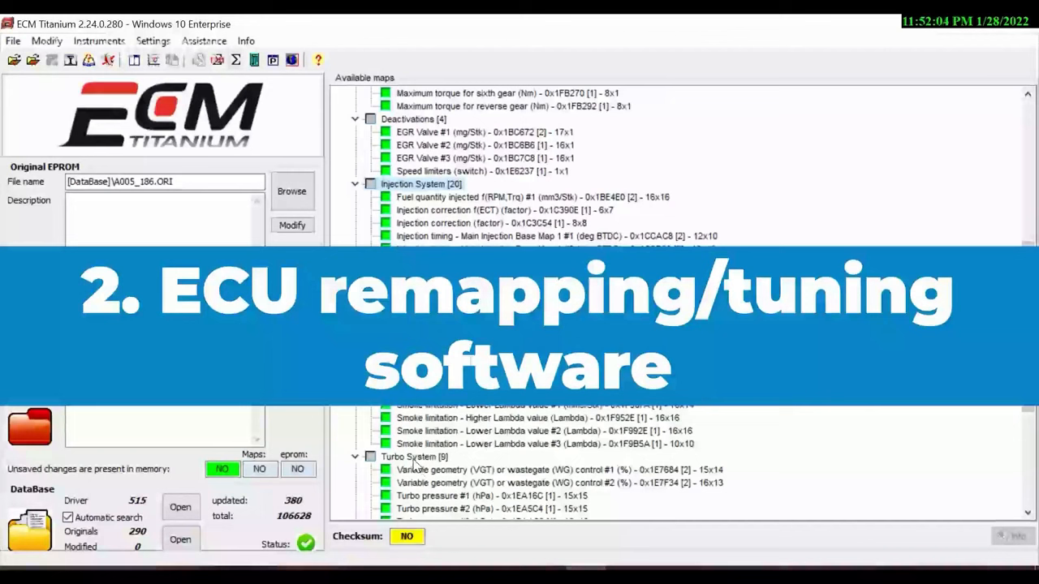
Scroll the hexdump down to the Bosch II 9x12 tables at F5D75/F5E05 and define them as maps.
scroll("down", 3)
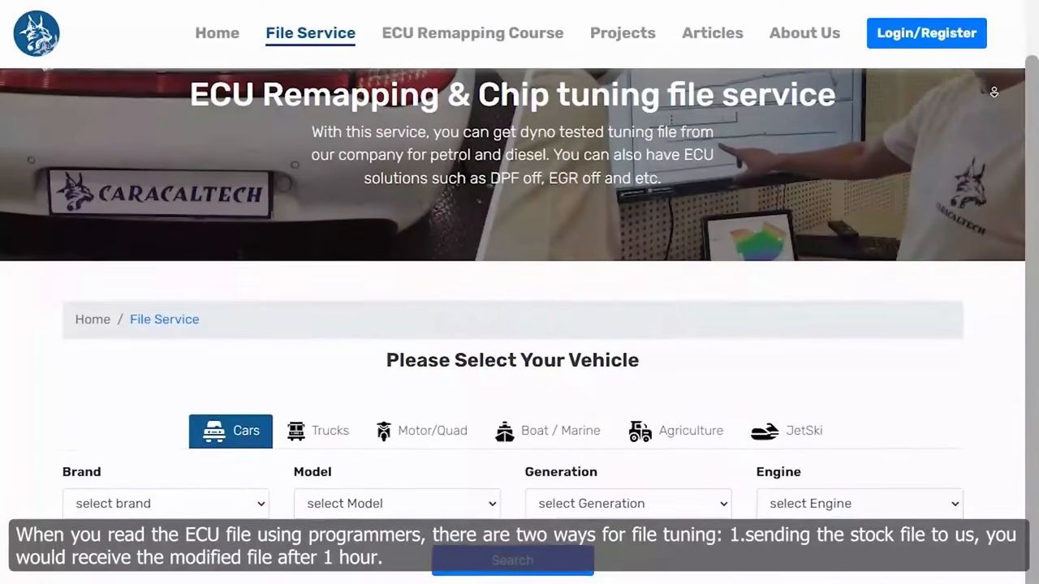
scroll("down", 3)
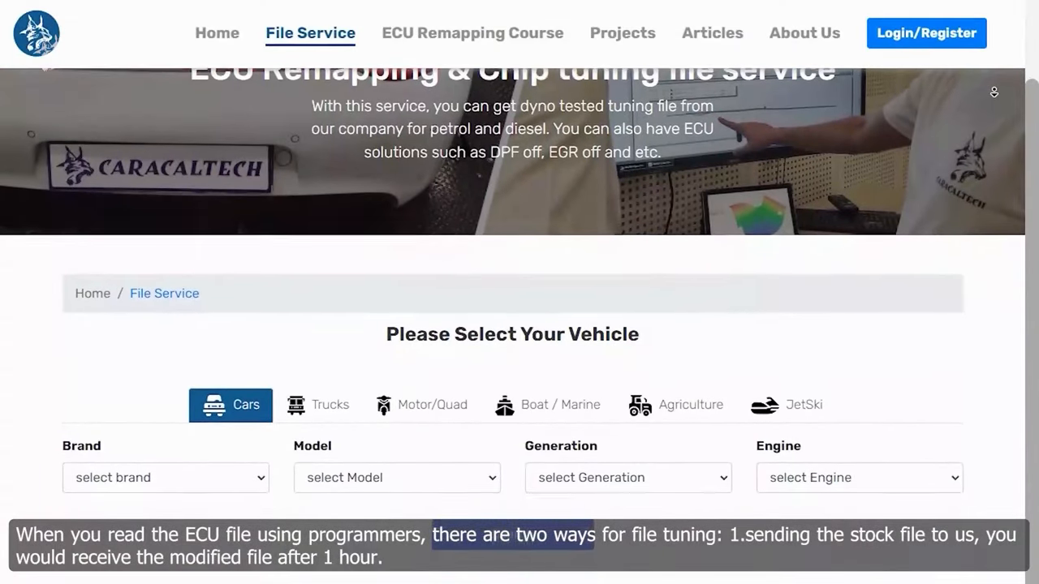
scroll("down", 3)
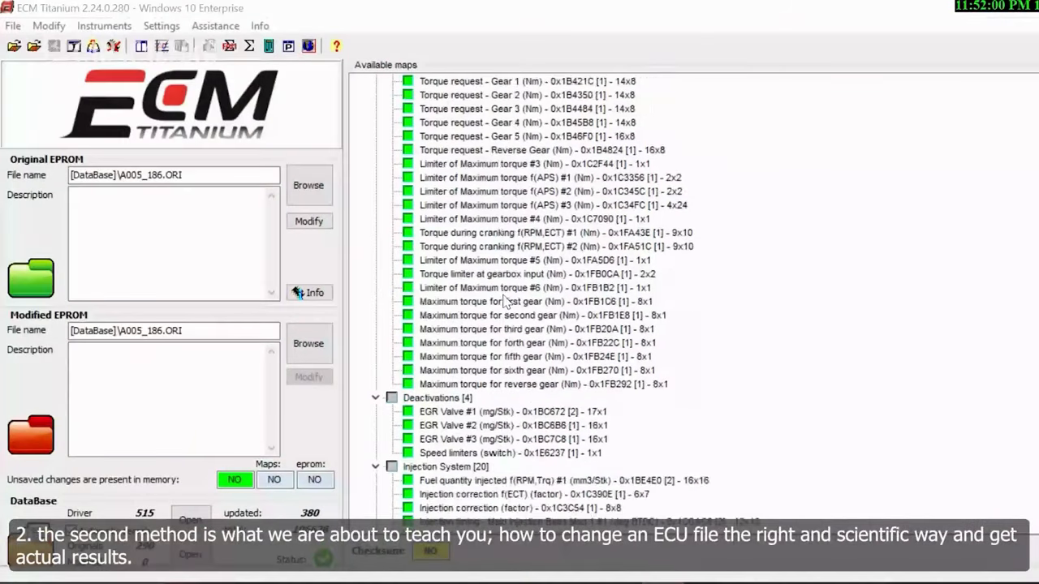
scroll("down", 3)
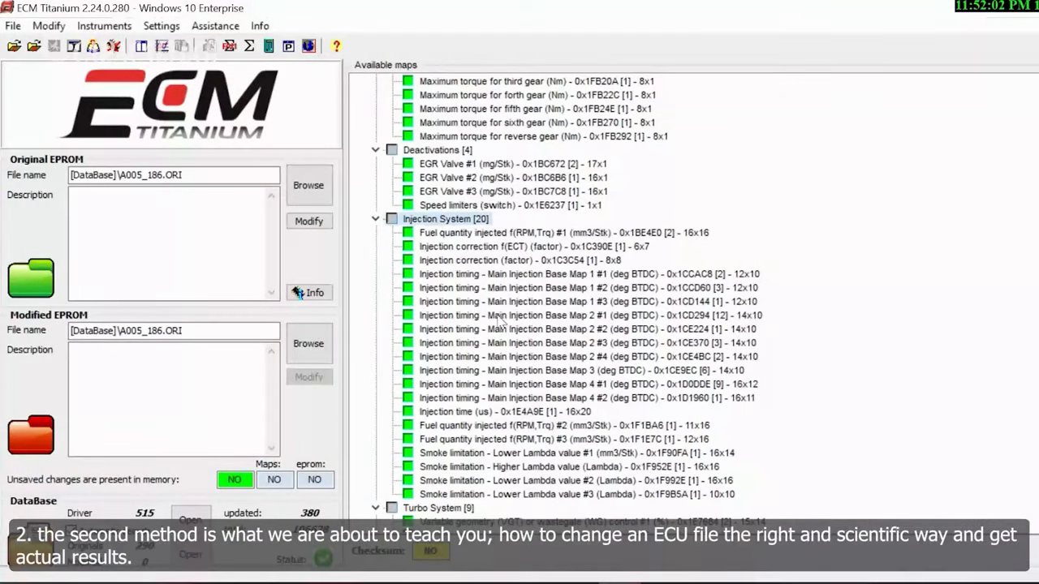
scroll("down", 3)
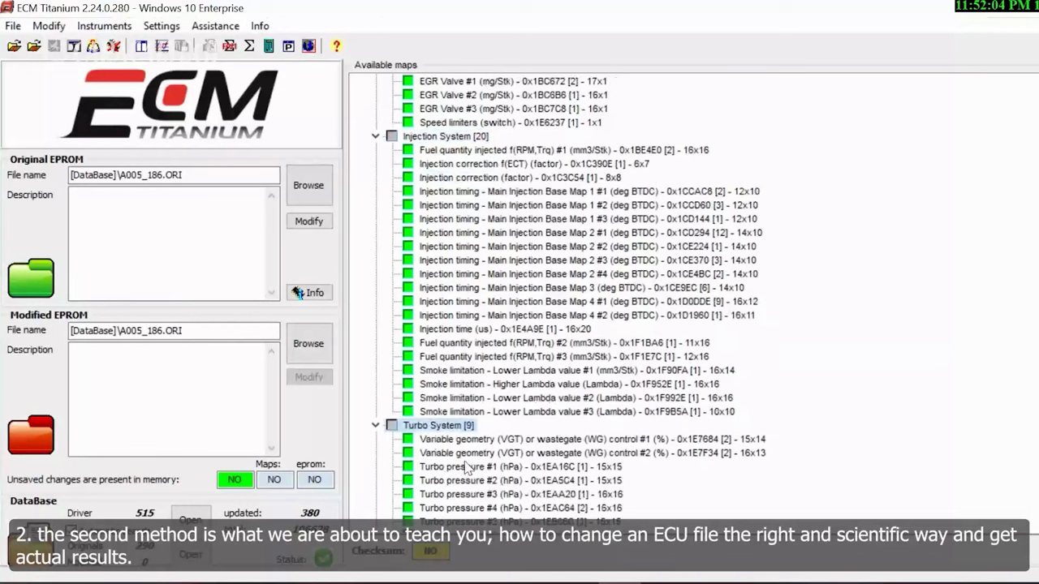
scroll("down", 3)
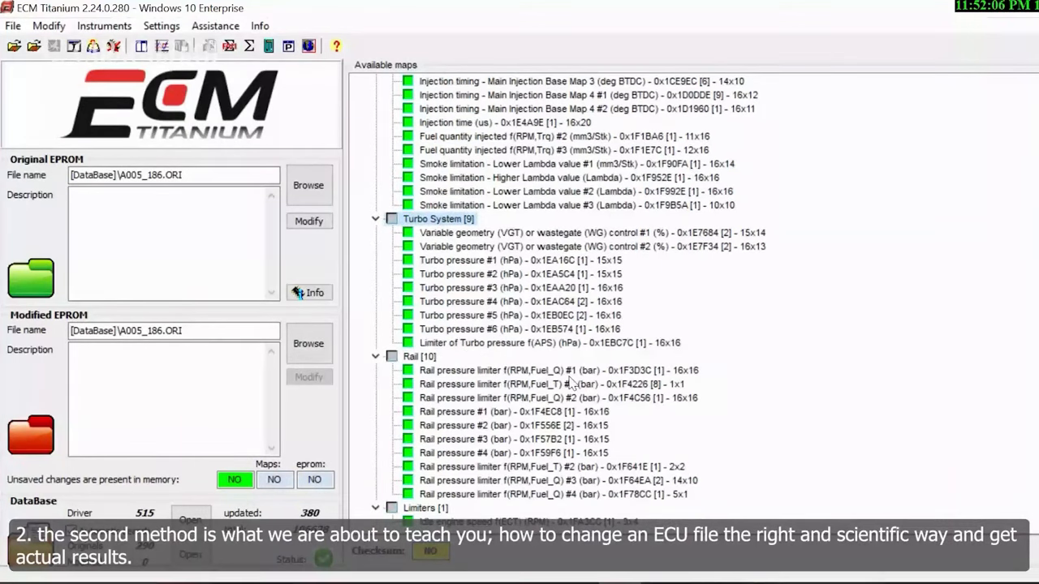
scroll("down", 3)
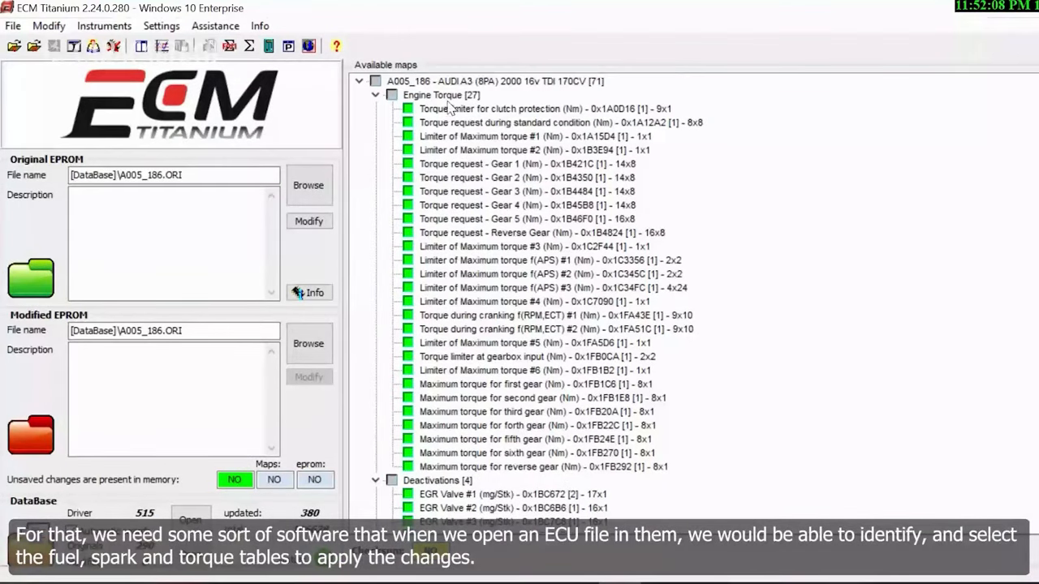
mouse_move(456, 239)
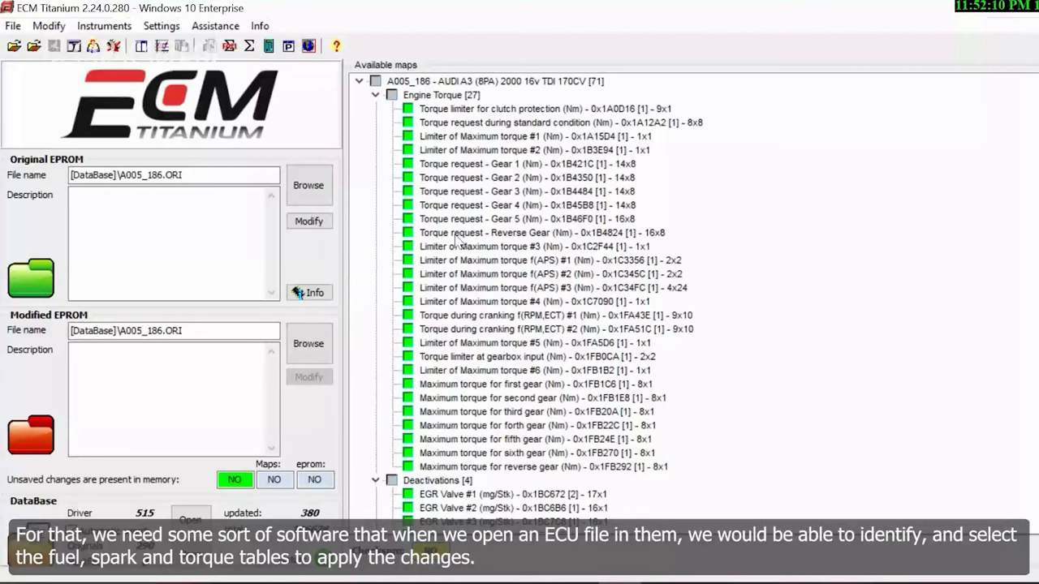
mouse_move(584, 364)
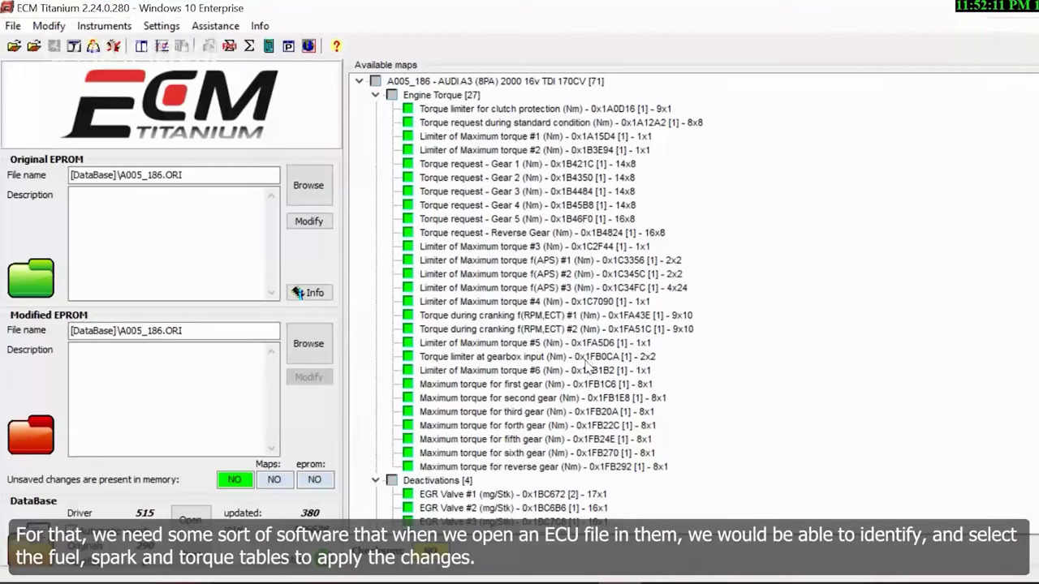
scroll("down", 3)
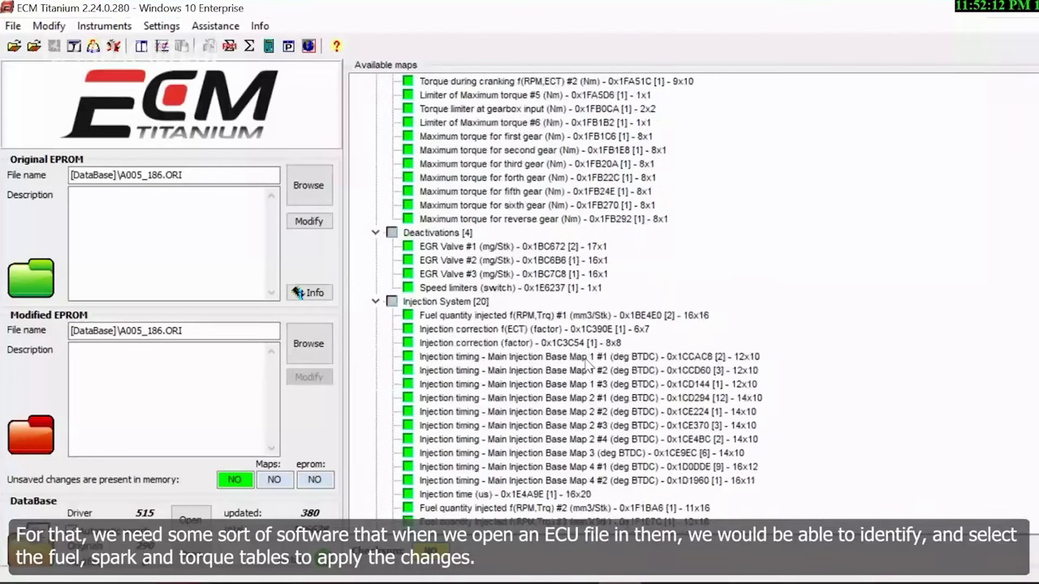
scroll("down", 3)
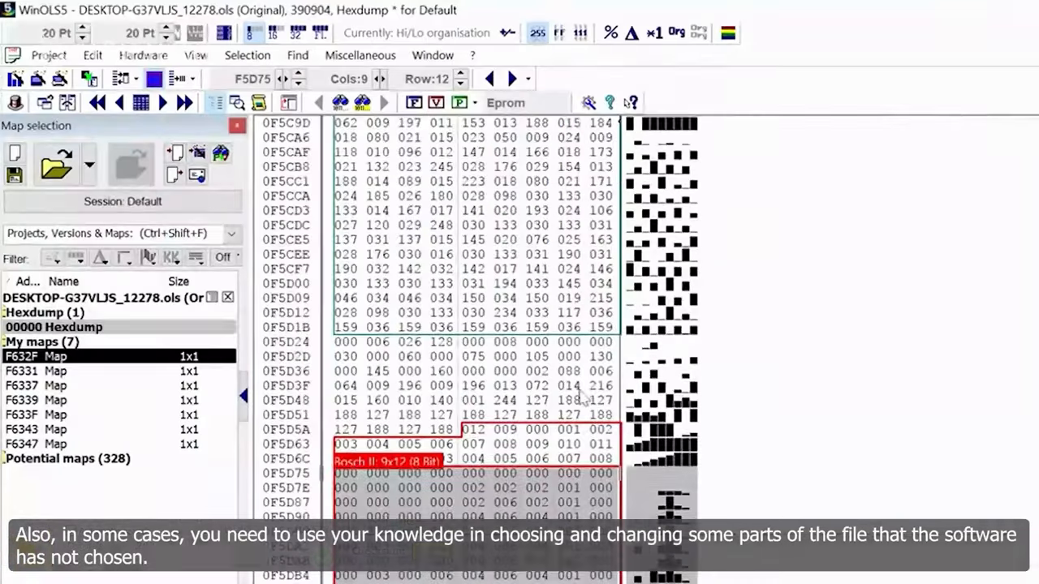
scroll("down", 3)
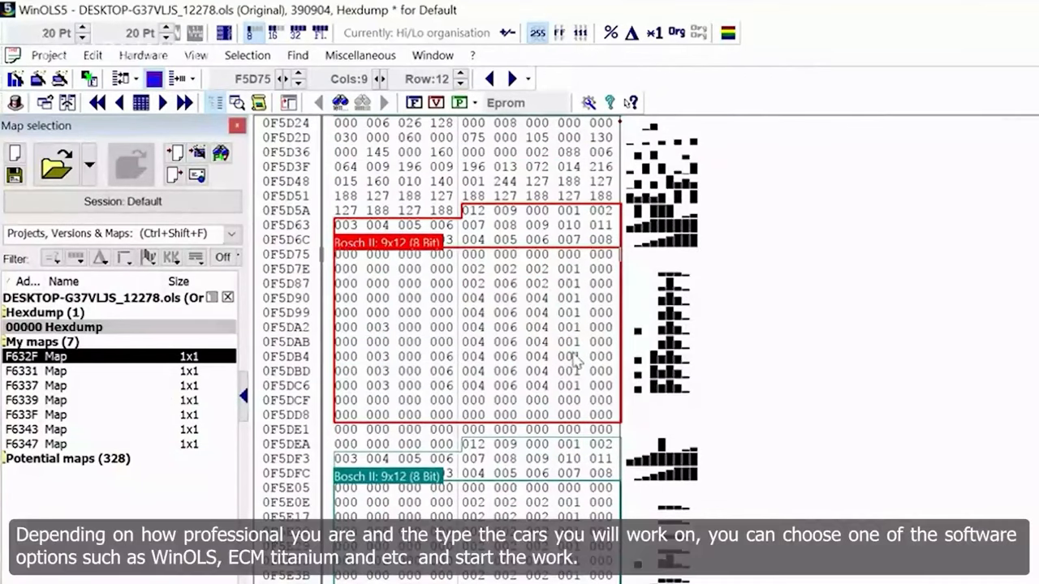
mouse_move(560, 301)
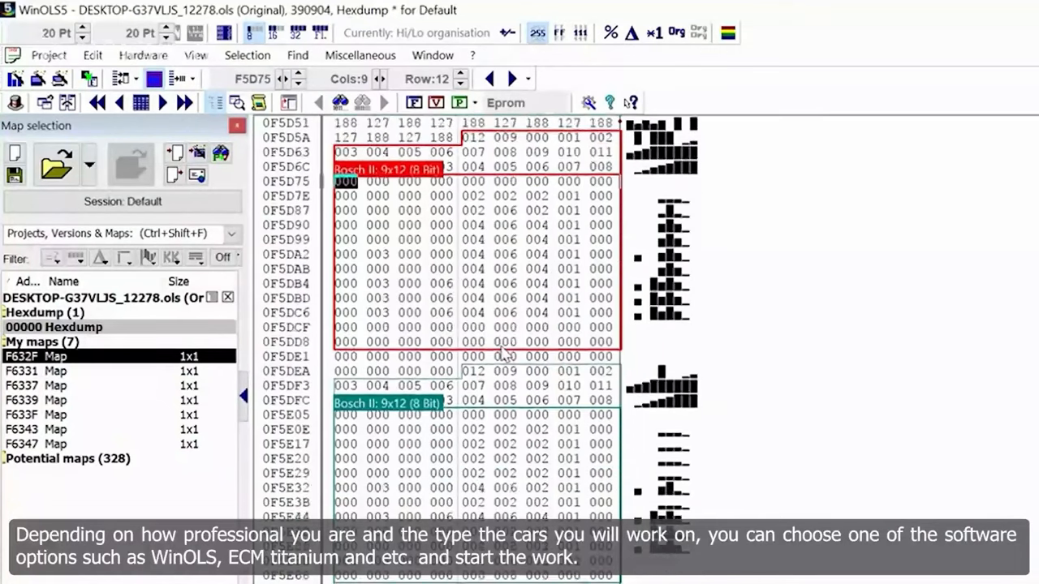
double_click(387, 170)
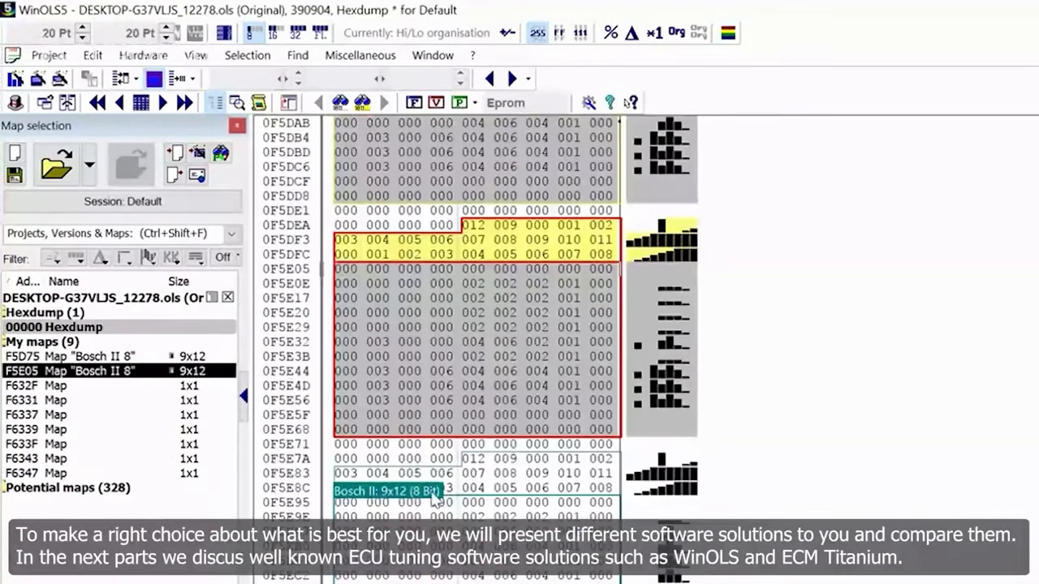
Add the Bosch II 9x12 map at F5E95, then display the F5E05 and F5D75 map values.
double_click(418, 487)
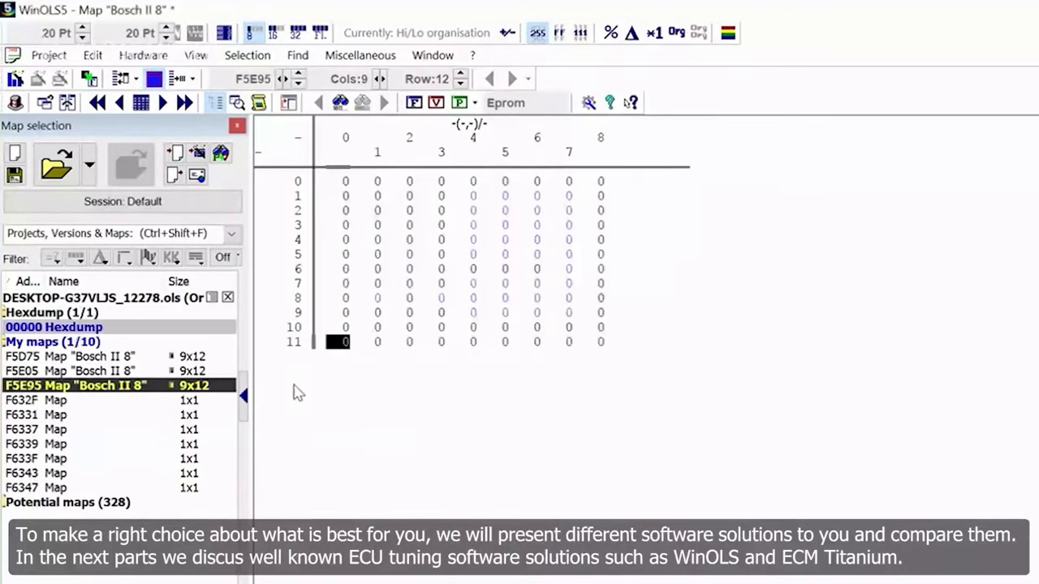
left_click(73, 370)
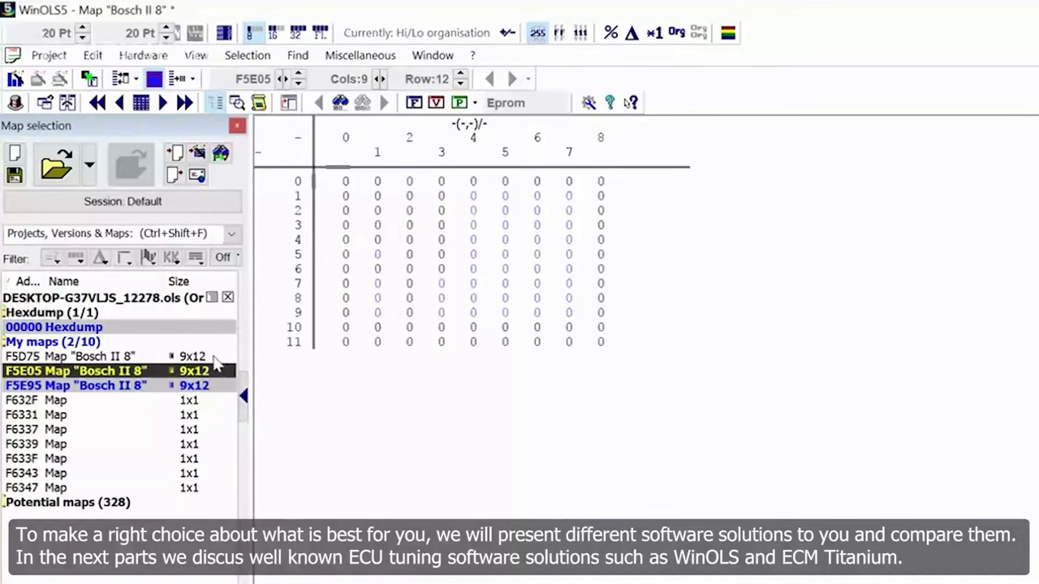
left_click(73, 356)
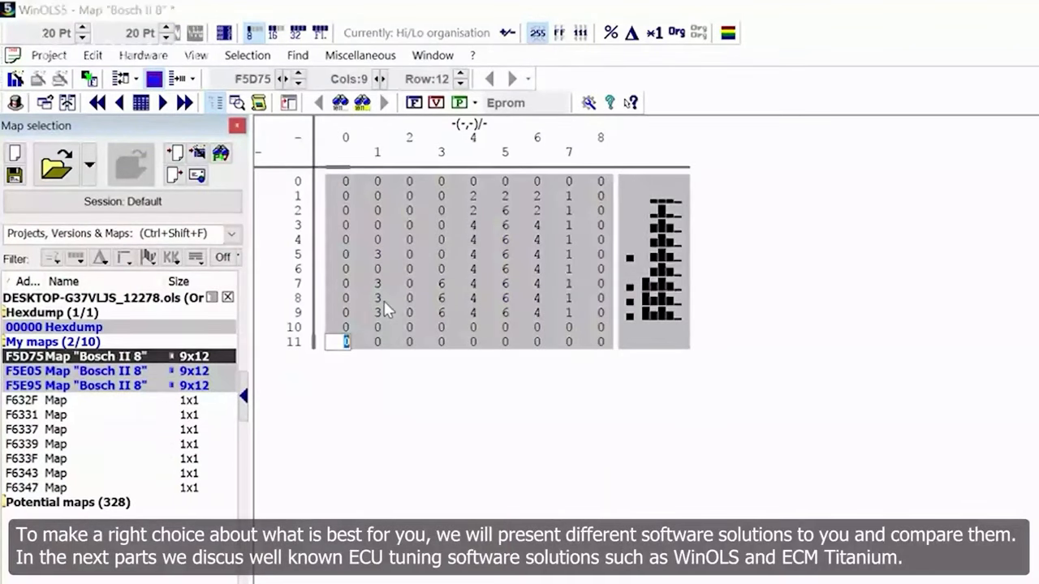